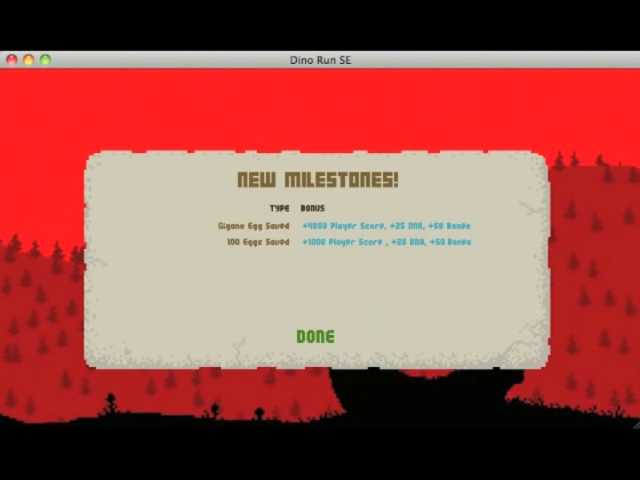
Dismiss the New Milestones panel to reach the ability upgrade screen with 6 DNA left.
click(320, 331)
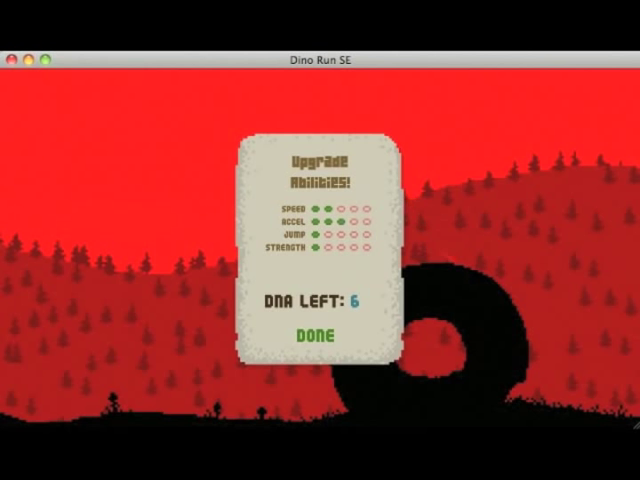
Close the upgrade screen and play the level until a Magna egg and 3 worms milestones appear.
click(321, 332)
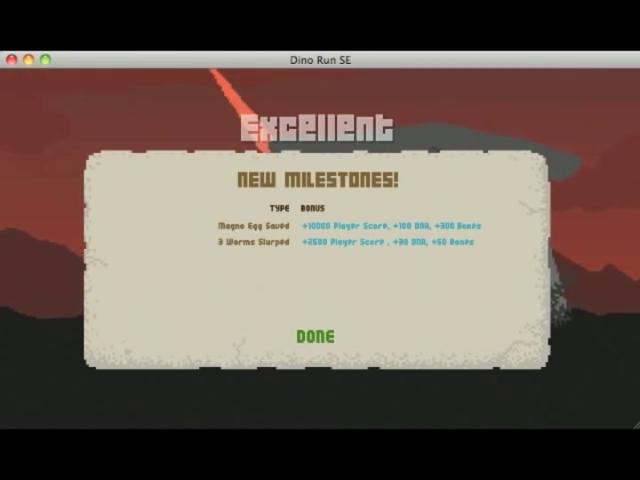
Dismiss milestones, buy one Speed level for 100 DNA leaving 40, and finish upgrading.
click(321, 330)
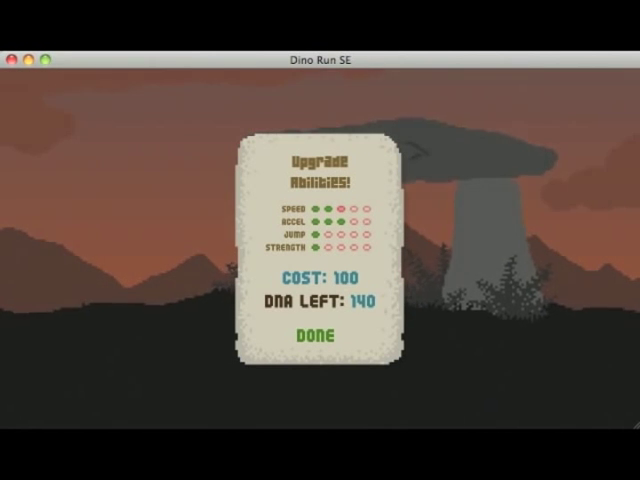
click(330, 232)
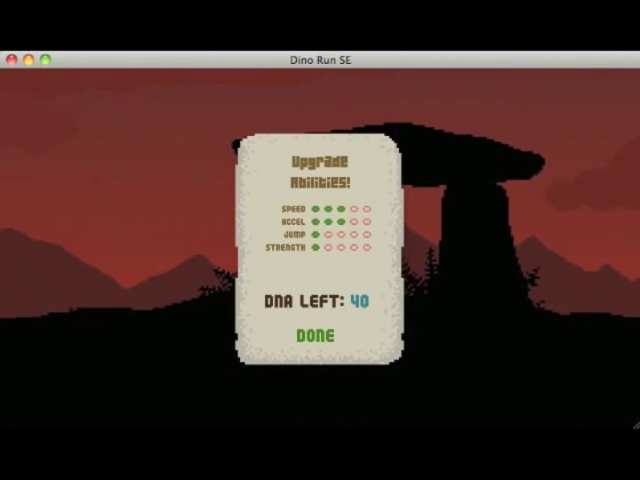
click(316, 330)
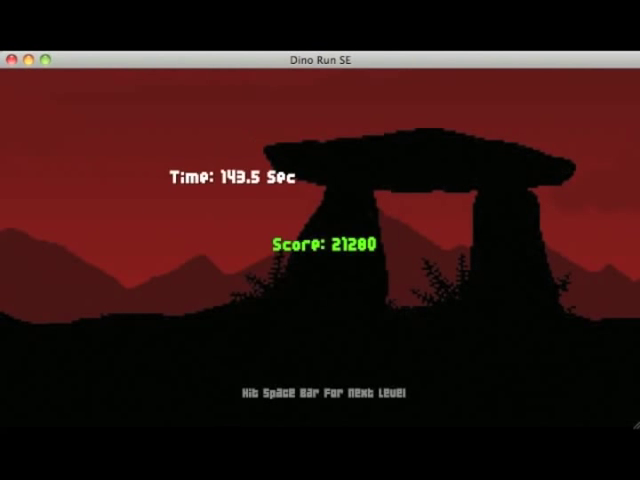
Continue from the 21200-score results, complete the run, and dismiss milestones to the title menu.
key(space)
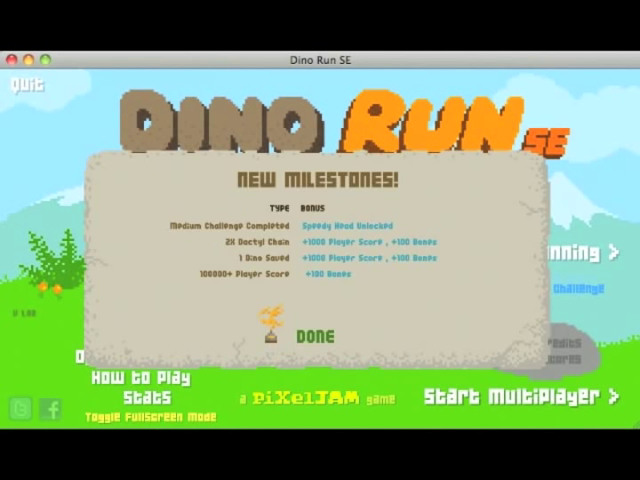
click(313, 336)
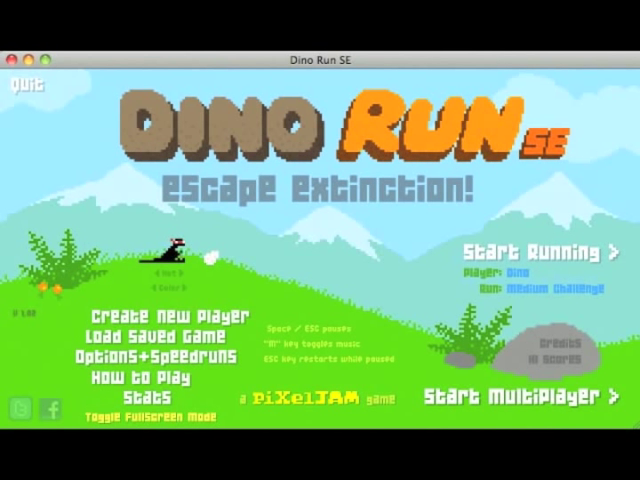